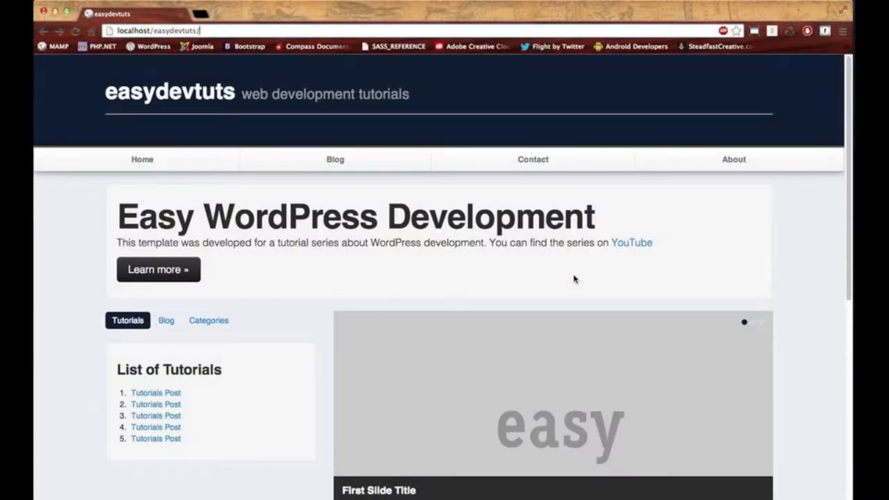
Open the Hello world! post from the localhost easydevtuts home page and scroll through the ?p=1 page
scroll(down, 3)
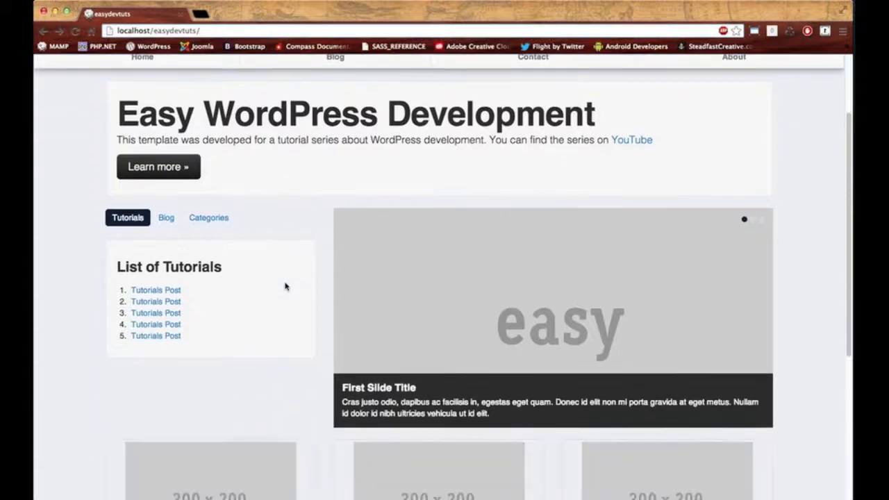
scroll(down, 3)
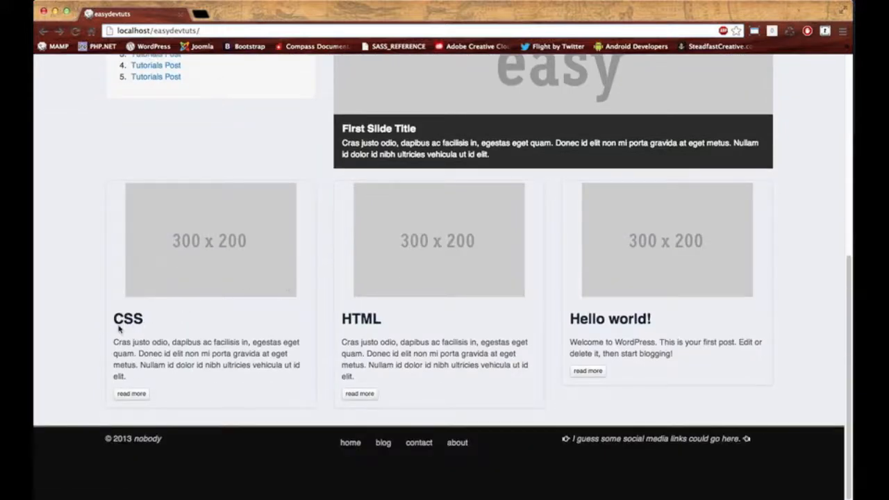
mouse_move(742, 267)
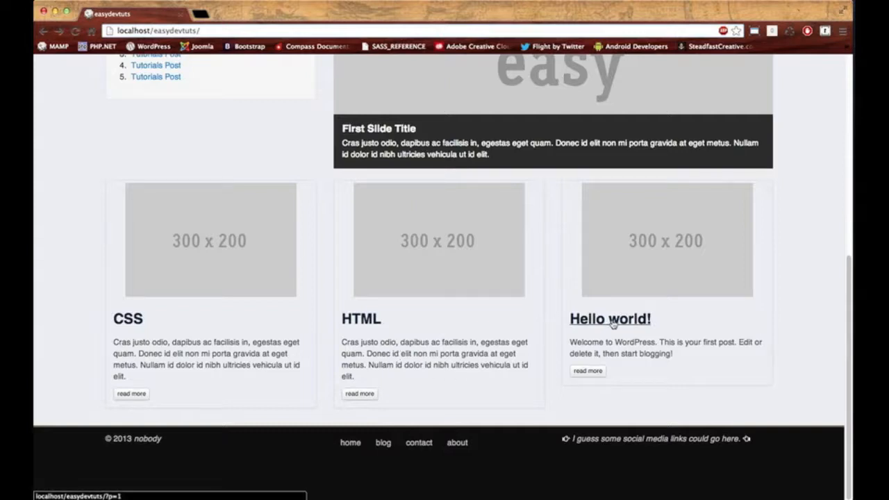
mouse_move(592, 328)
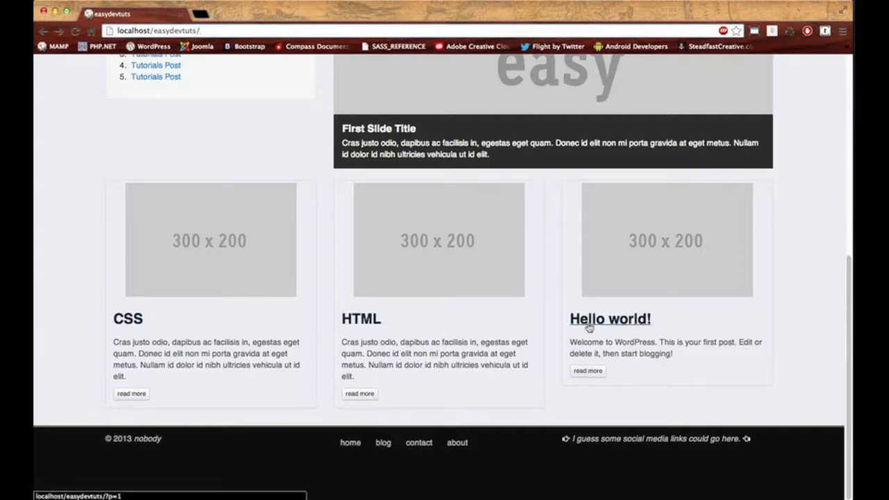
click(611, 318)
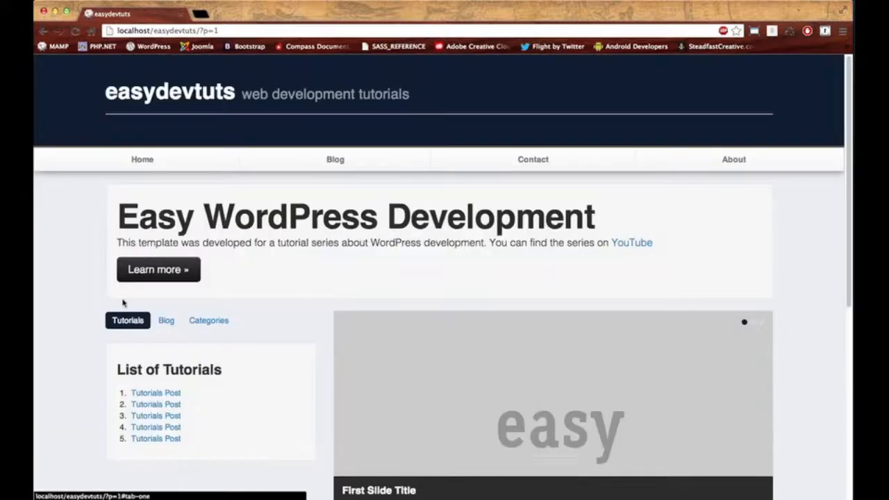
scroll(down, 3)
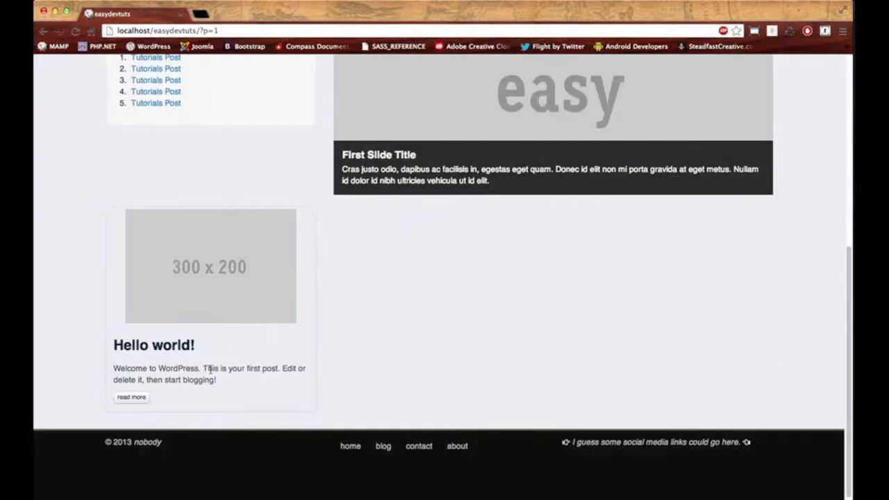
scroll(up, 3)
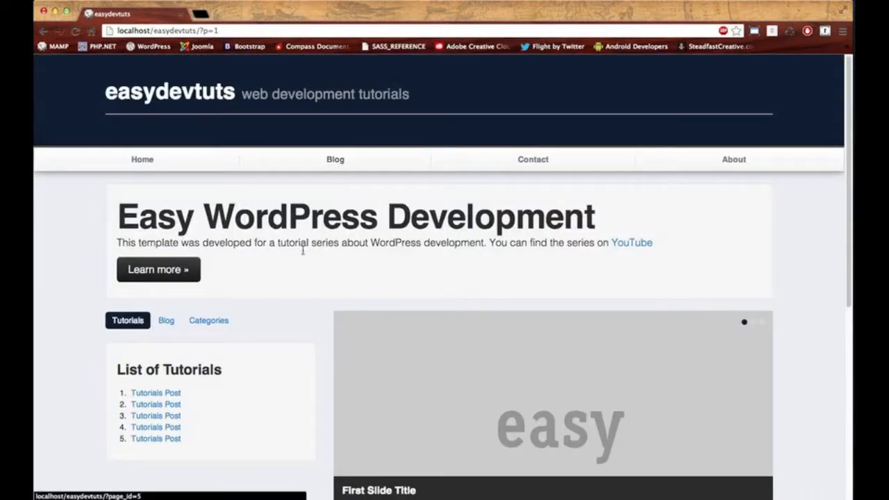
scroll(down, 3)
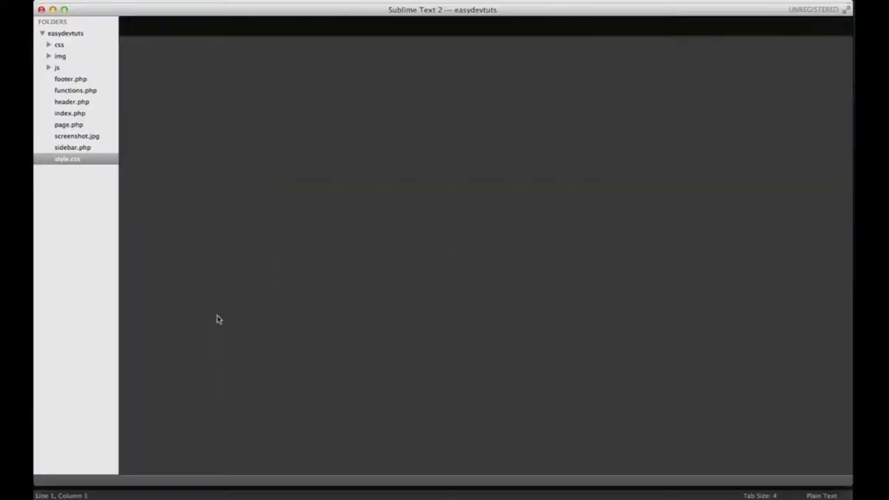
mouse_move(95, 170)
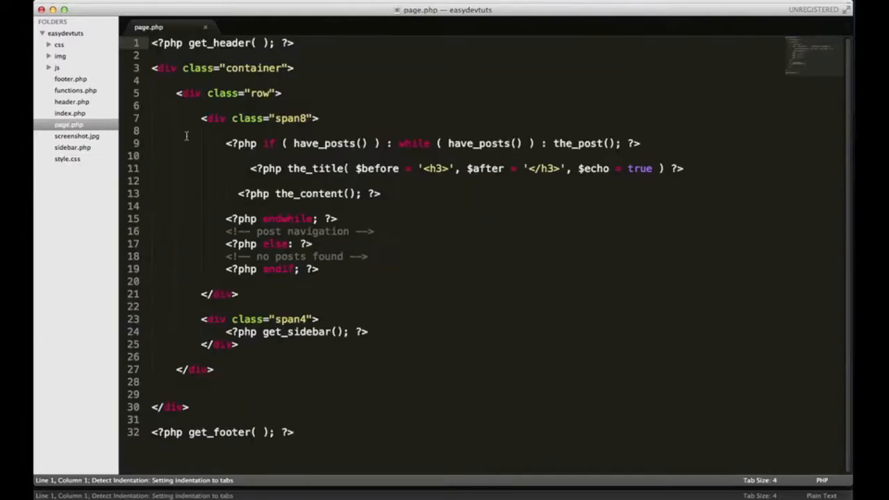
mouse_move(386, 236)
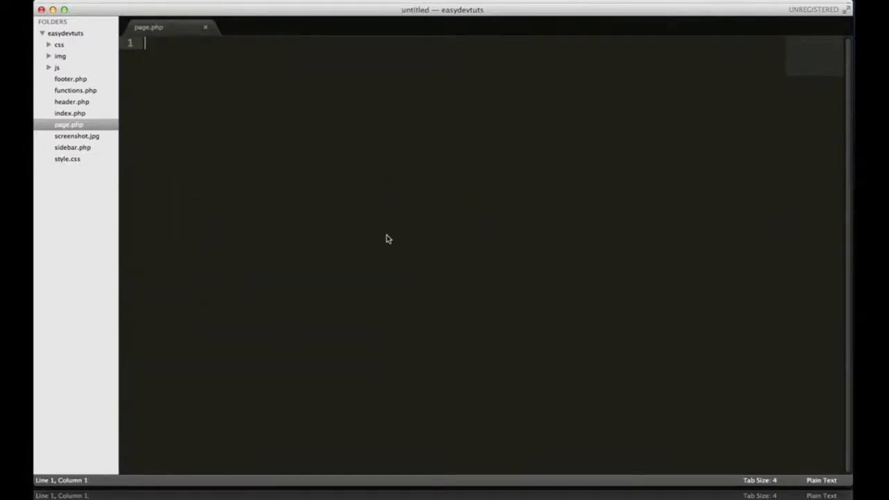
Save the empty file as single.php inside the easydevtuts theme folder
key(cmd+s)
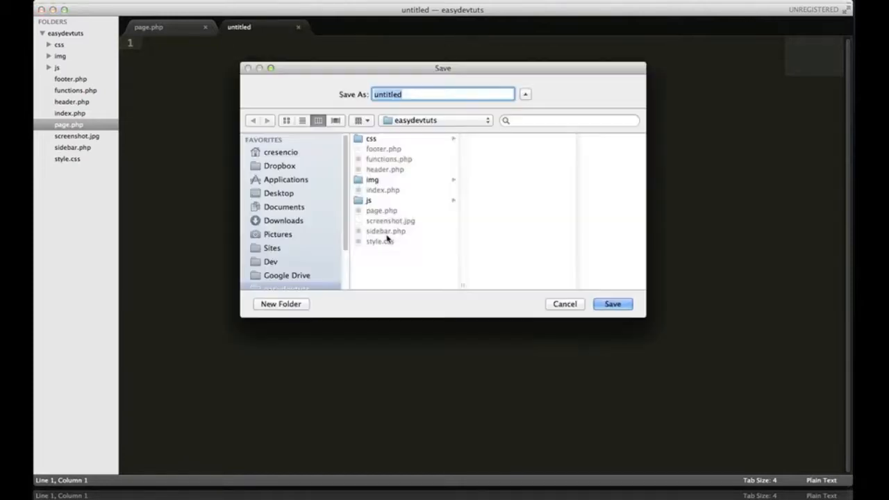
text(singl)
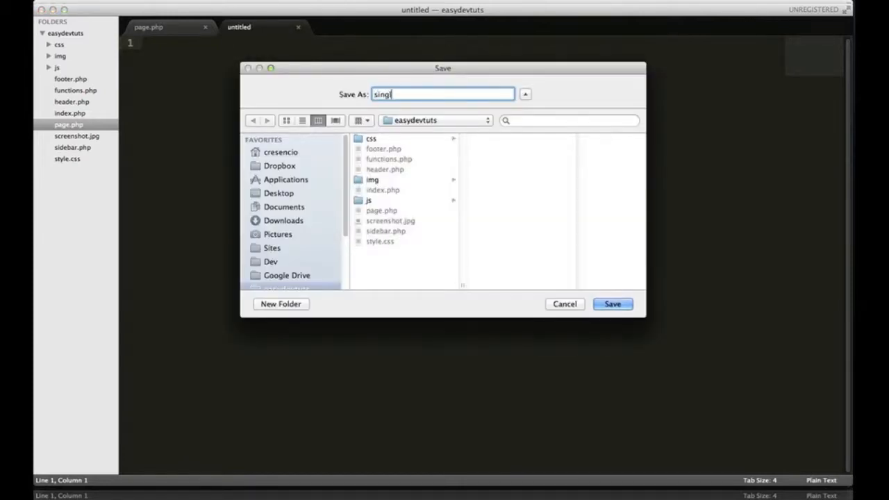
text(e.php)
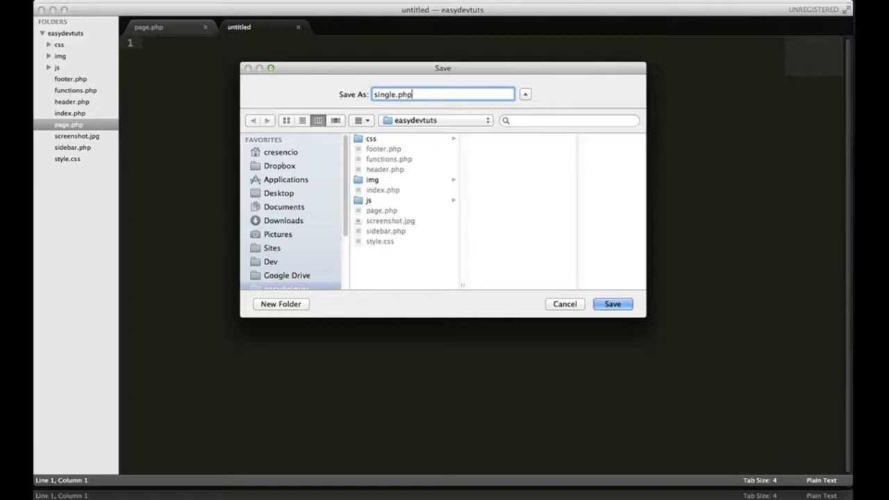
click(611, 302)
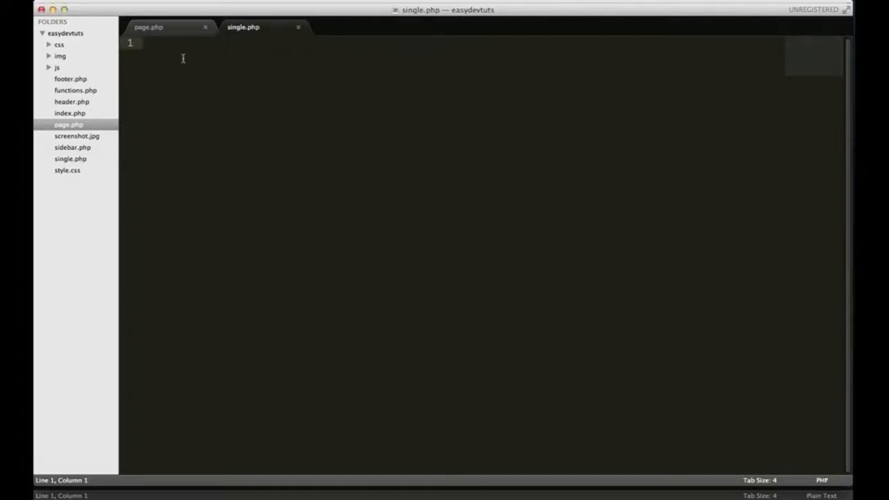
Copy page.php's full template code into single.php, save it, and return to Chrome
click(158, 28)
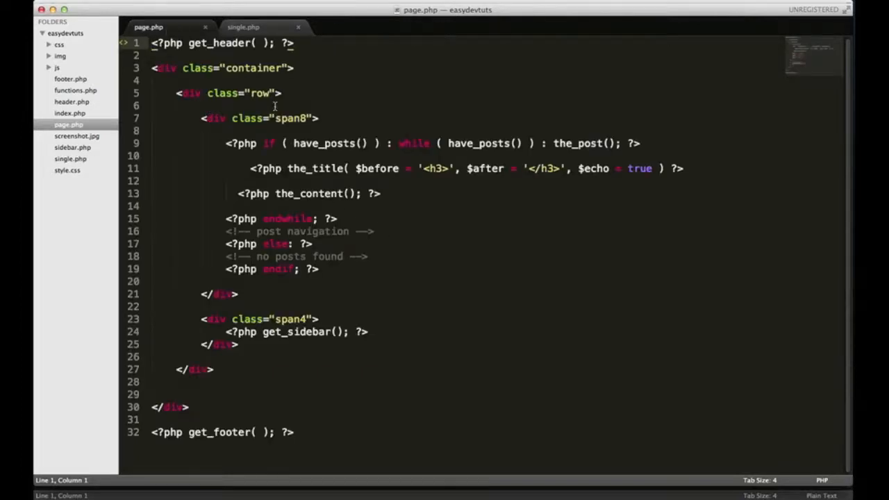
key(cmd+a)
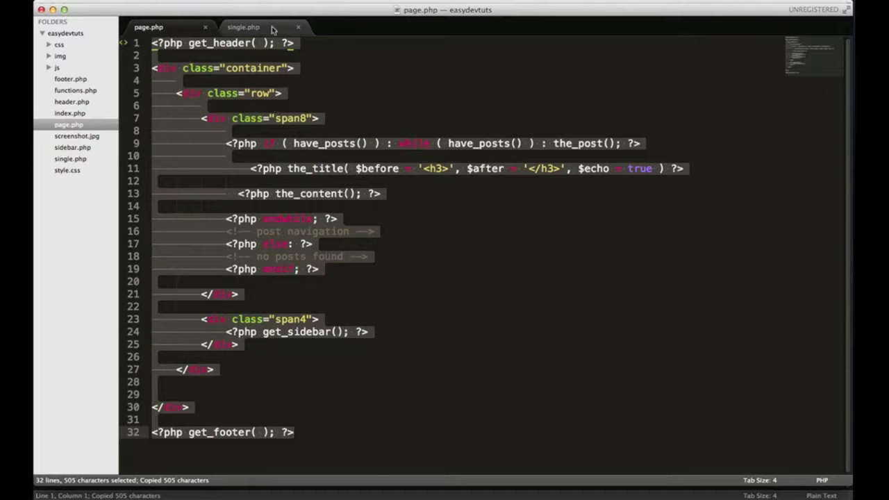
click(243, 26)
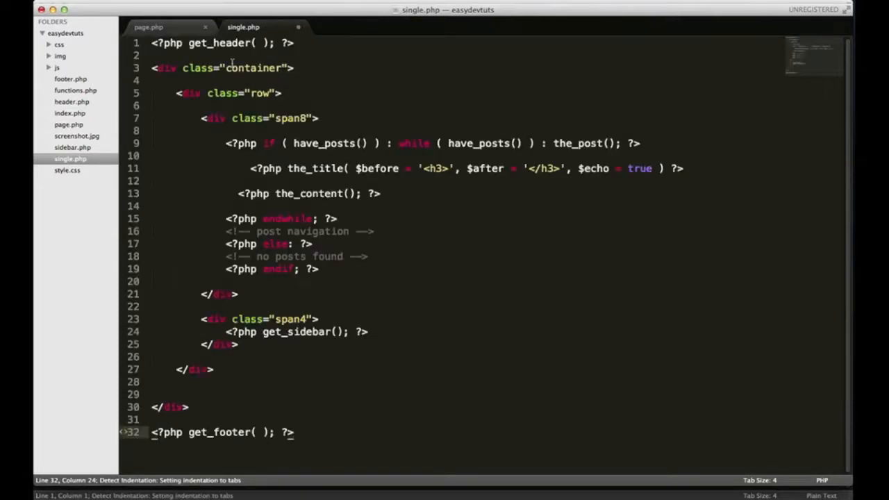
key(cmd+tab)
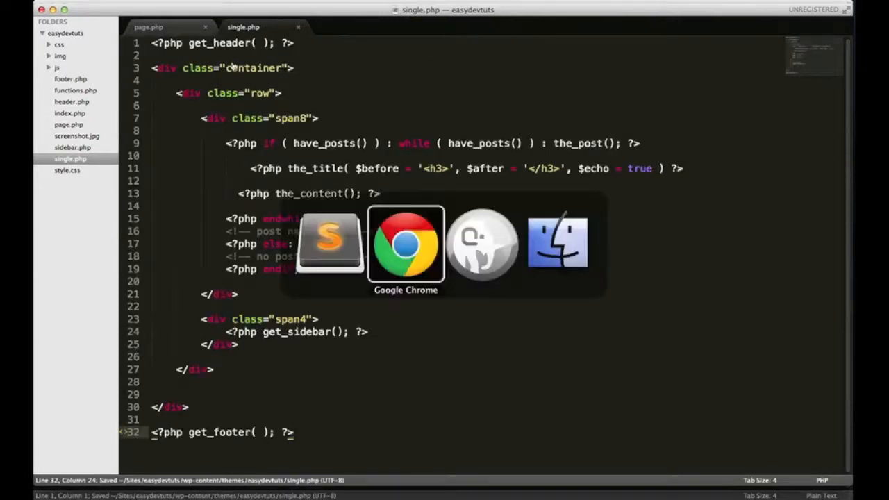
click(406, 243)
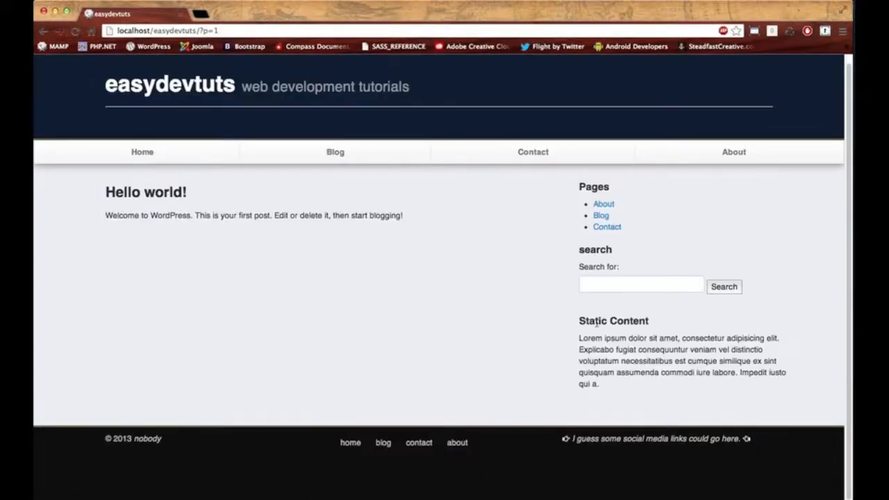
mouse_move(565, 277)
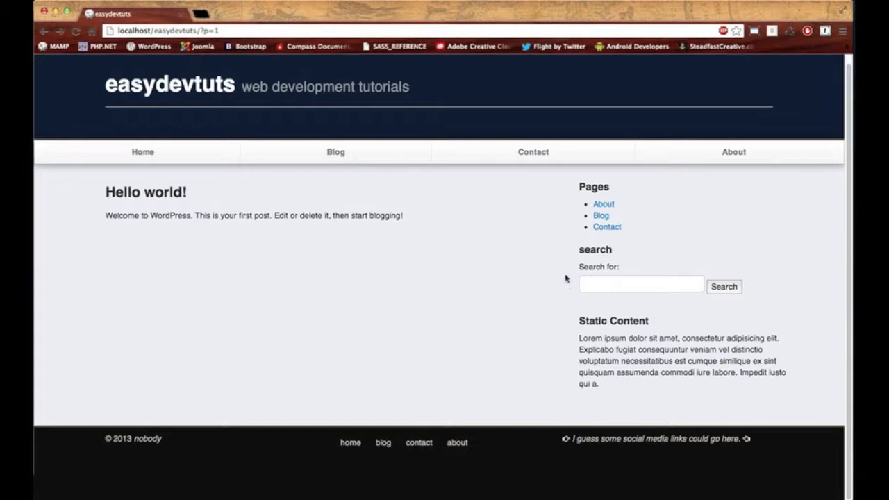
mouse_move(245, 214)
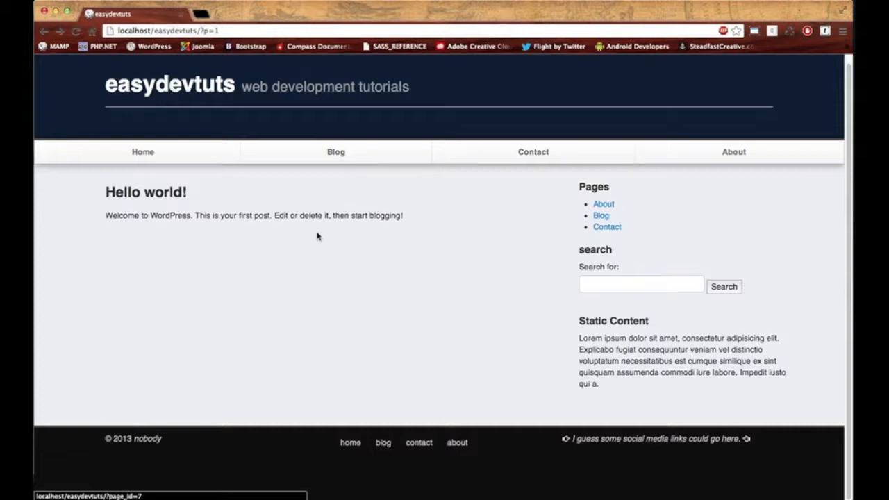
mouse_move(136, 200)
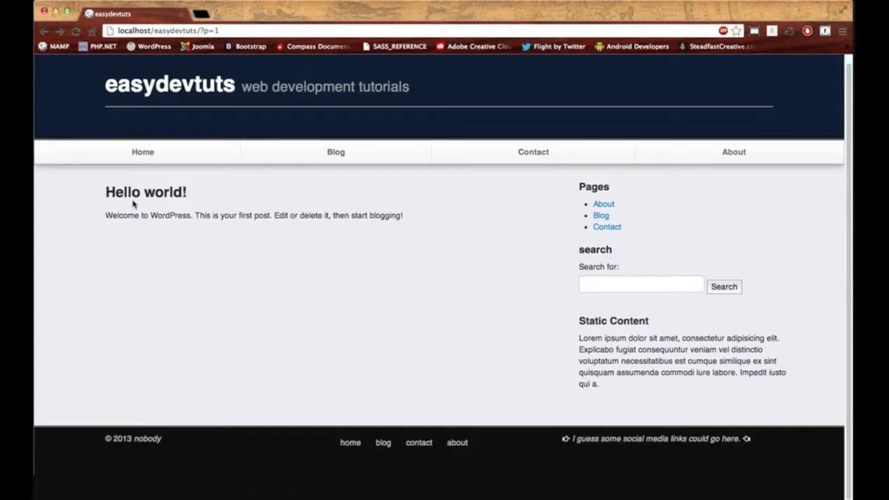
mouse_move(230, 200)
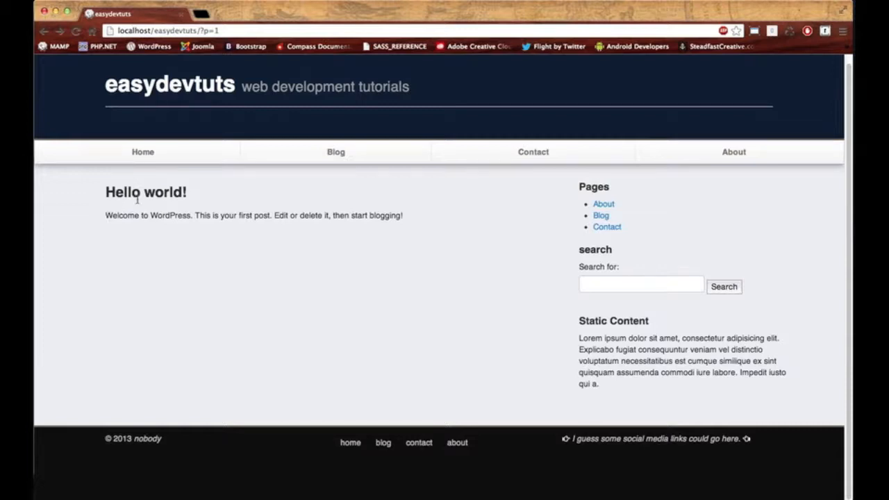
mouse_move(152, 253)
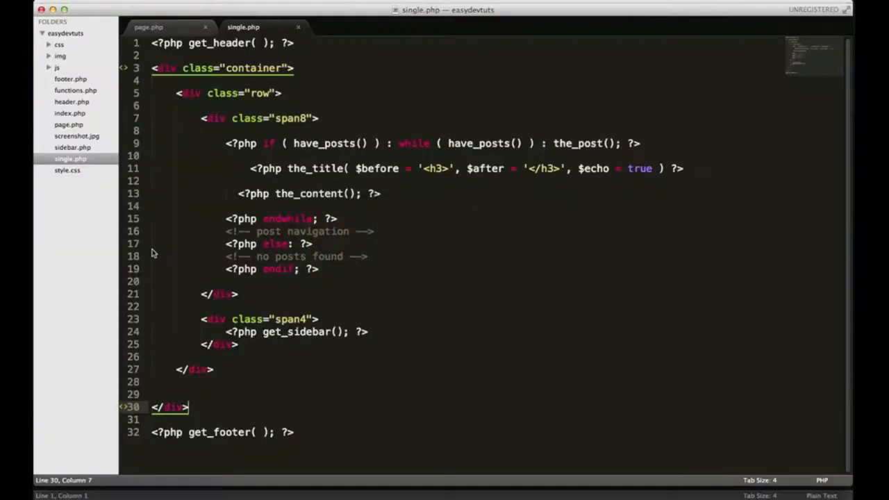
mouse_move(489, 179)
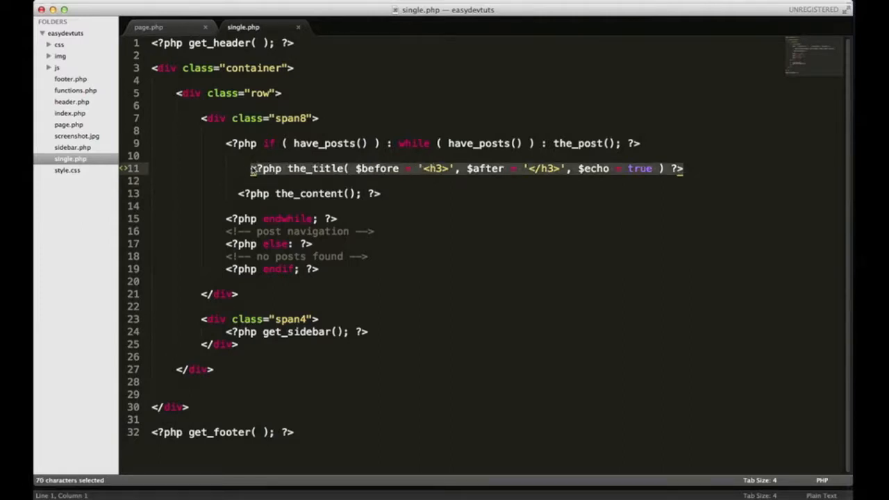
Write the div.page-header abbreviation where the title call was, undoing the premature div expansion
text(div></div>)
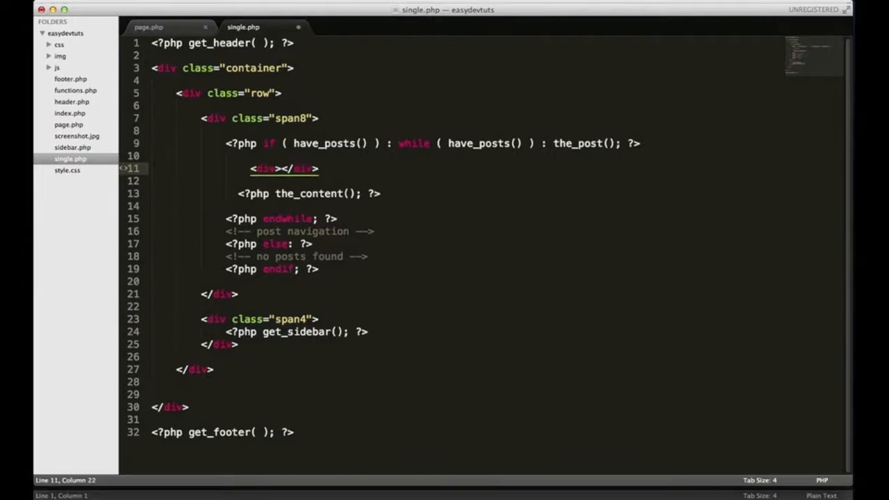
key(cmd+z)
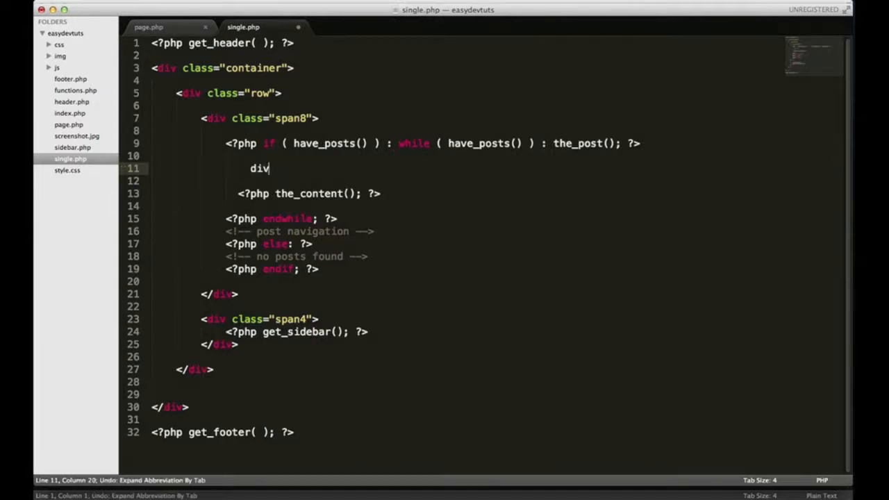
text(.)
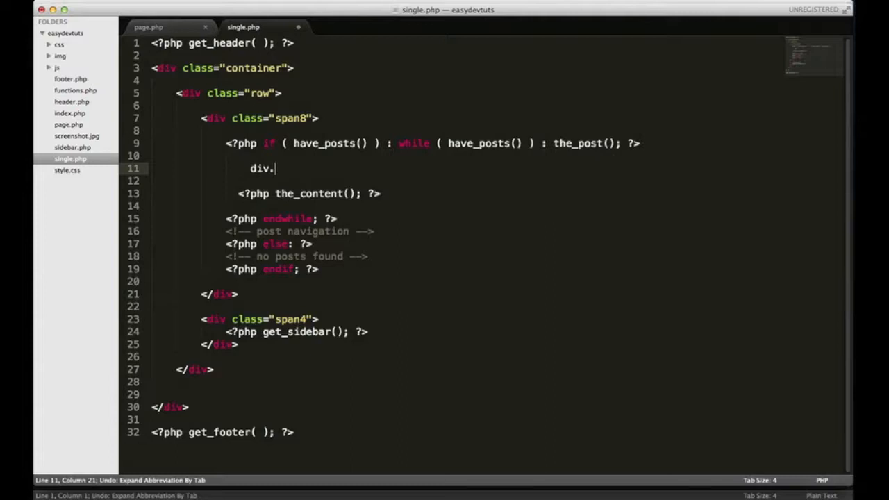
text(page-)
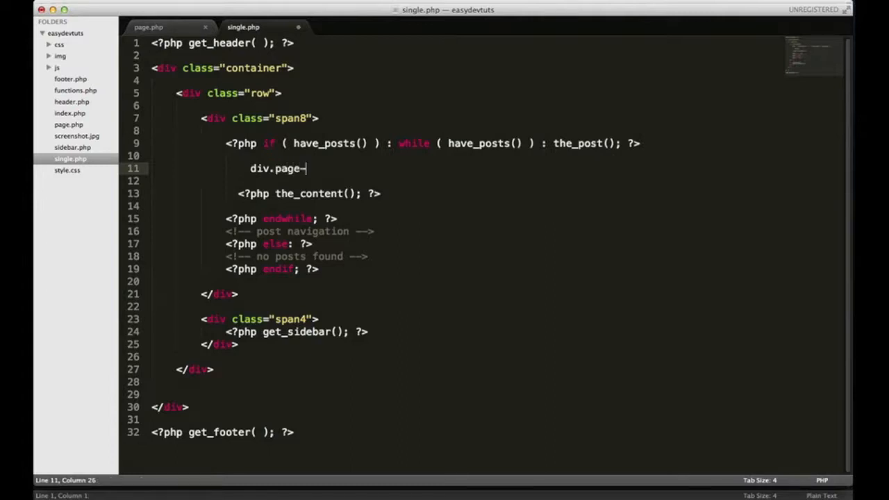
text(header)
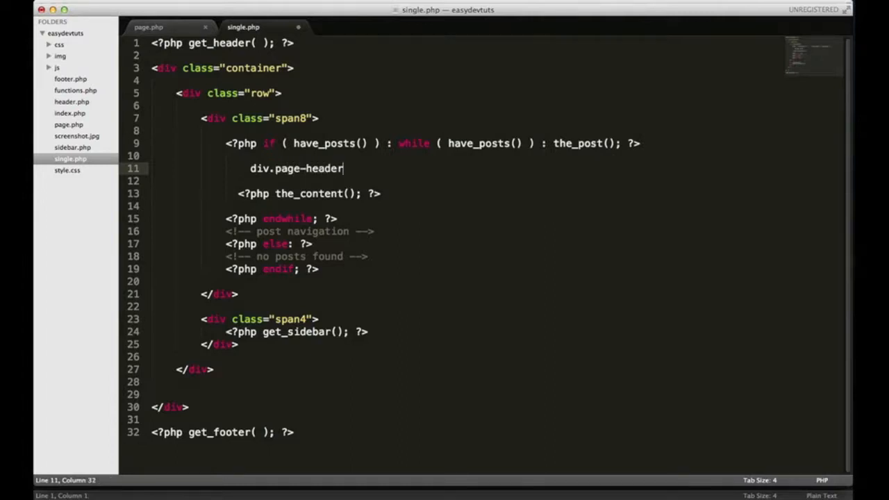
Expand the page-header div and add an h2 containing the_title()
key(Tab)
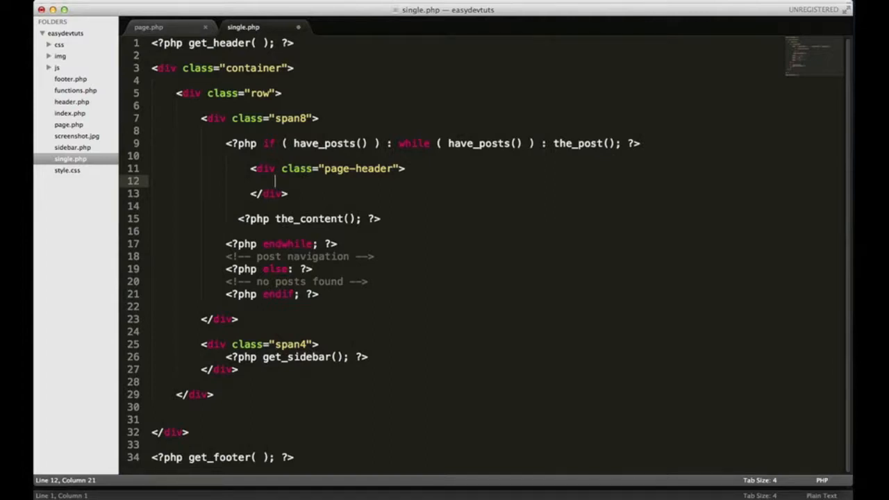
text(<h2></h2>)
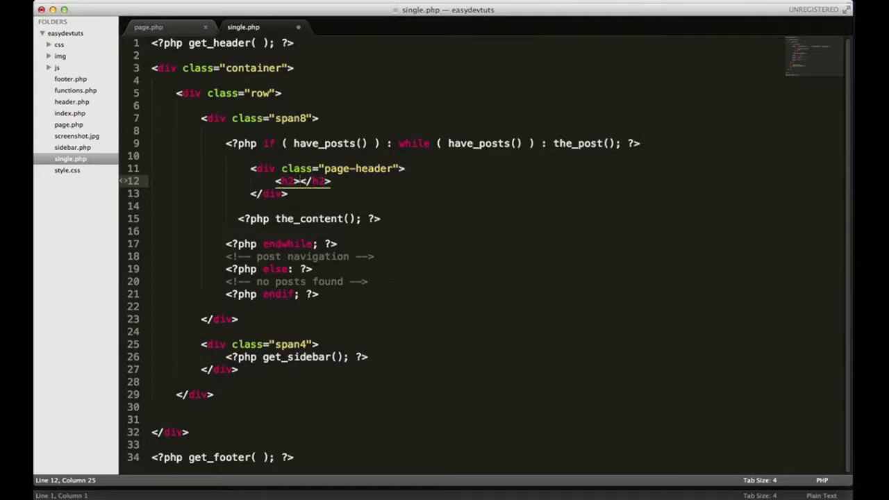
text(<?php  ?>)
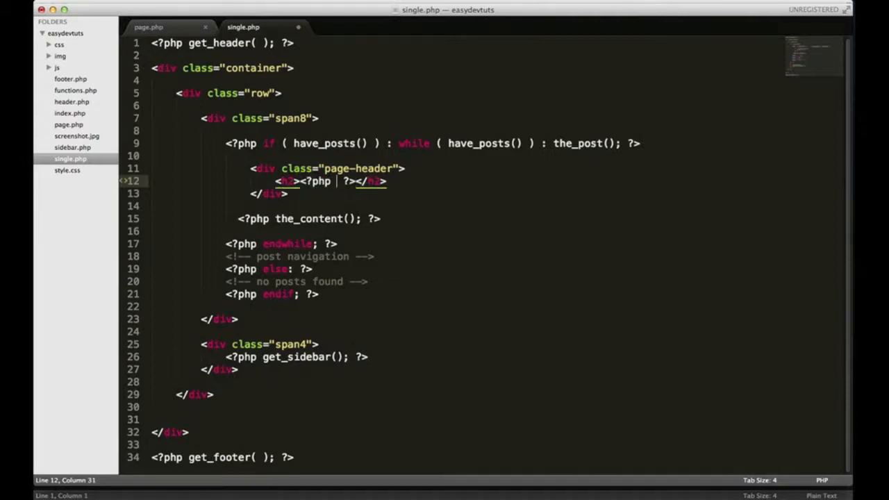
text(the_title();)
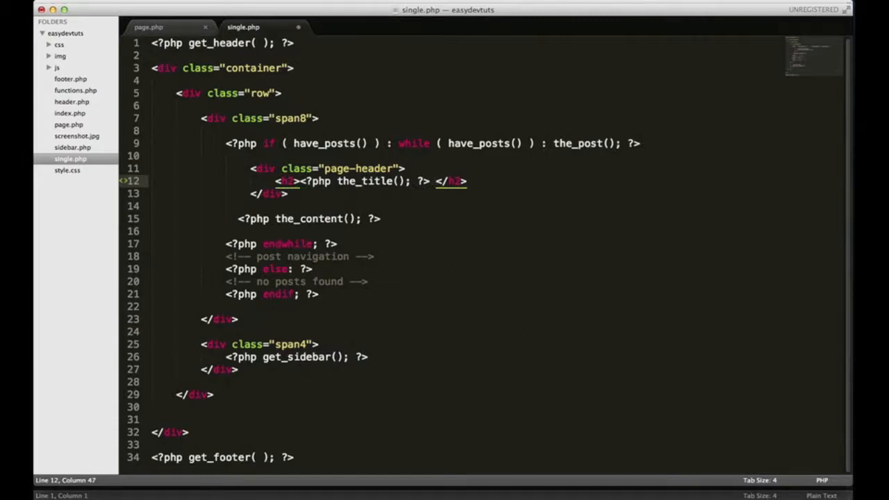
Add a small 'by:' the_author() line and a the_date() call beneath the title
text(small></small><)
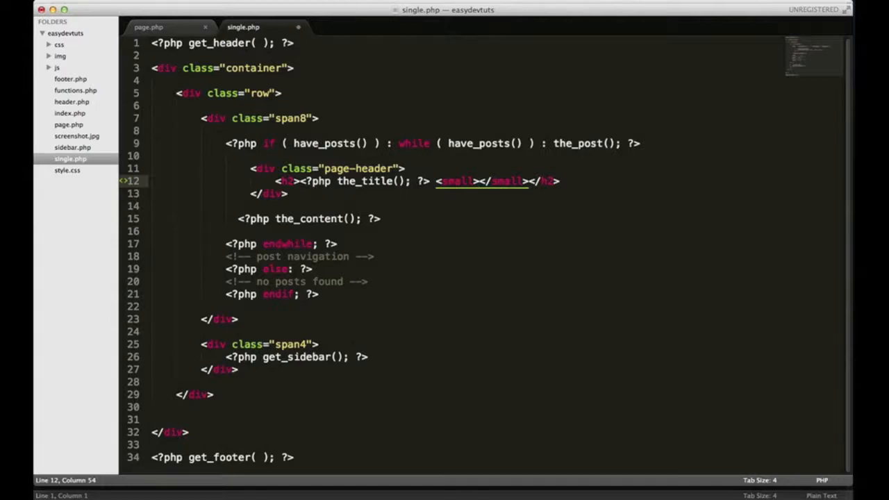
text(by:)
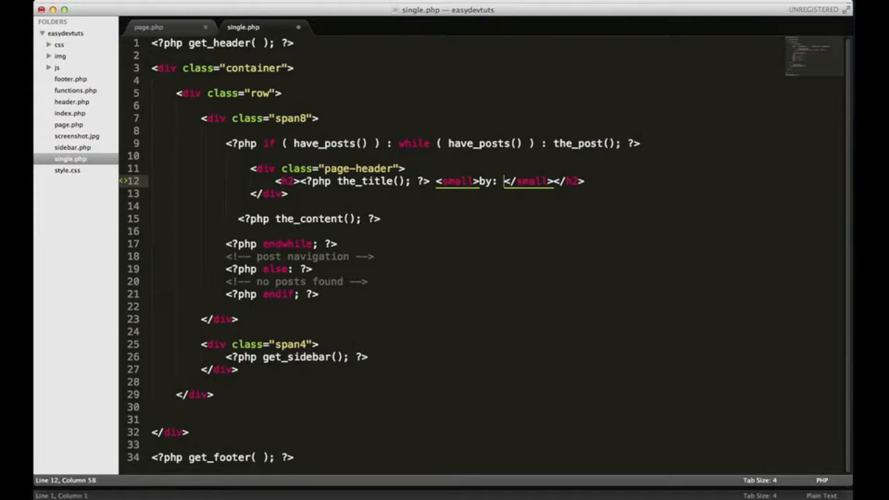
text(phph)
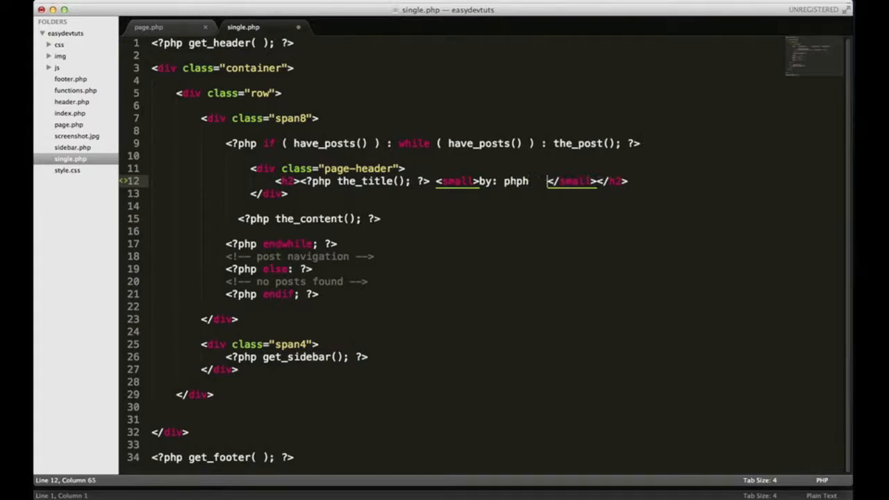
text(<?php the_aut)
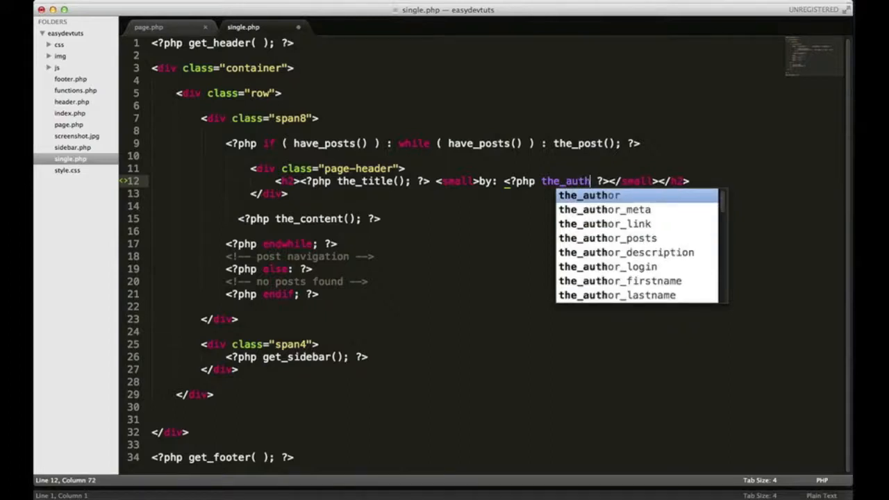
text(or();)
text(<h4><?php  ?></h4>)
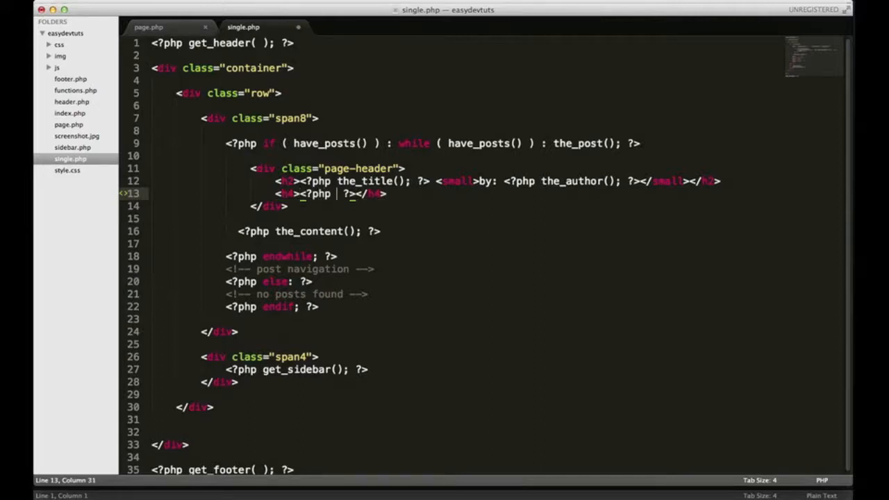
text(the)
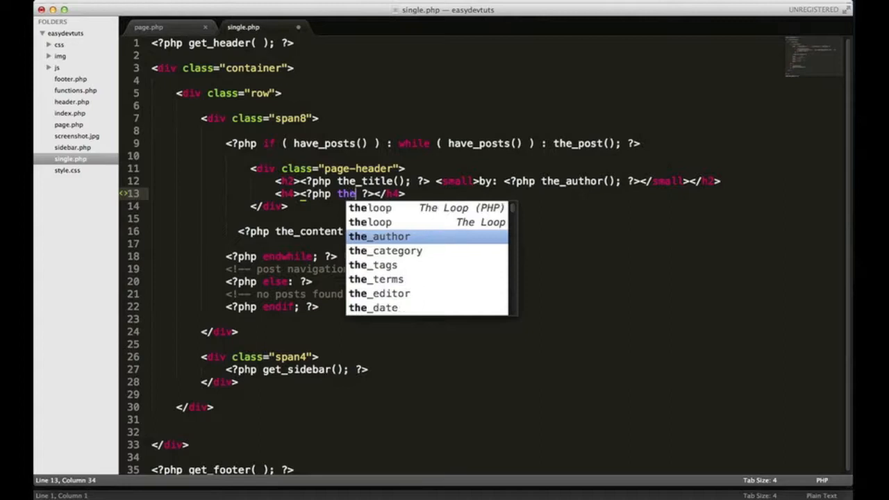
text(_date)
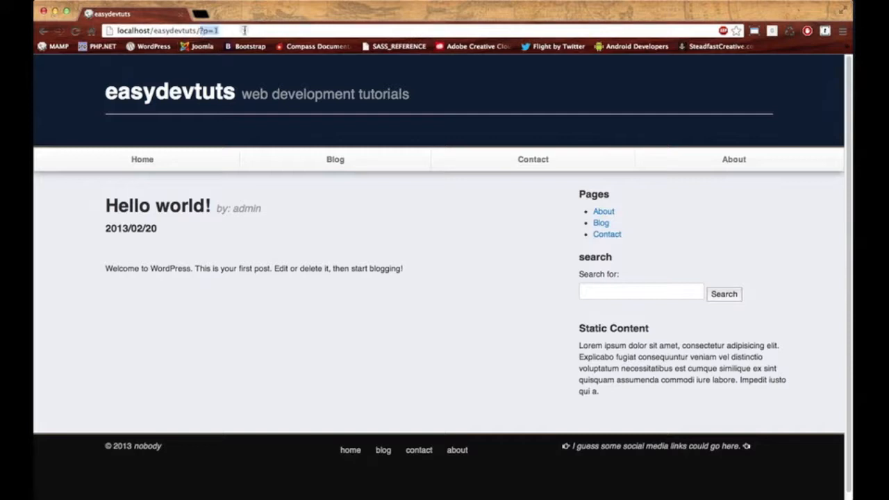
Log in to the WordPress admin at localhost/easydevtuts/wp-admin and go to Settings > General
text(localhost/easydevtuts/wp-admin)
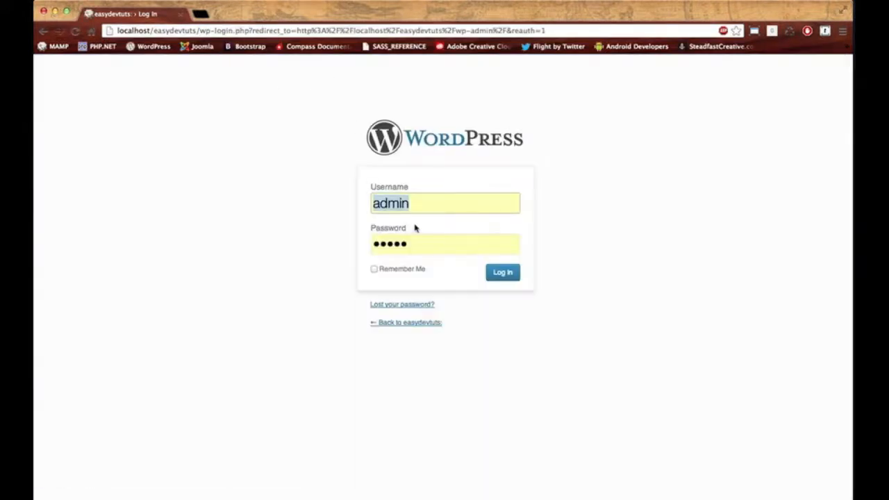
click(503, 272)
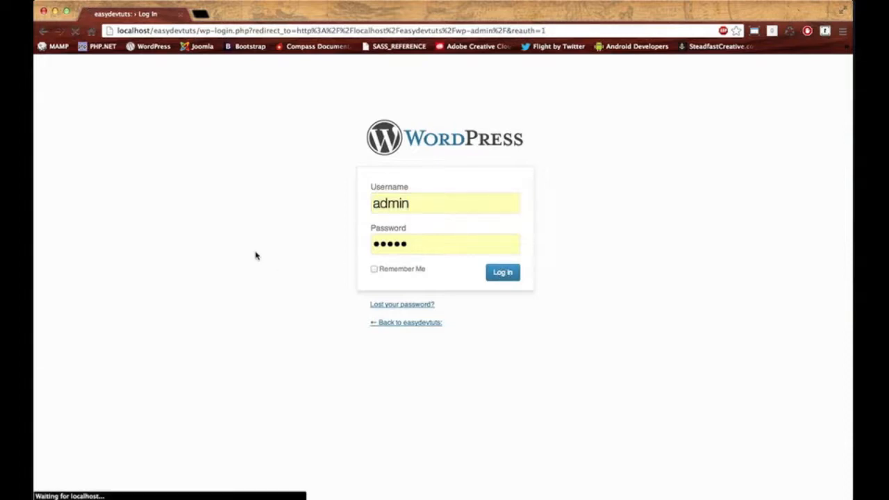
click(503, 272)
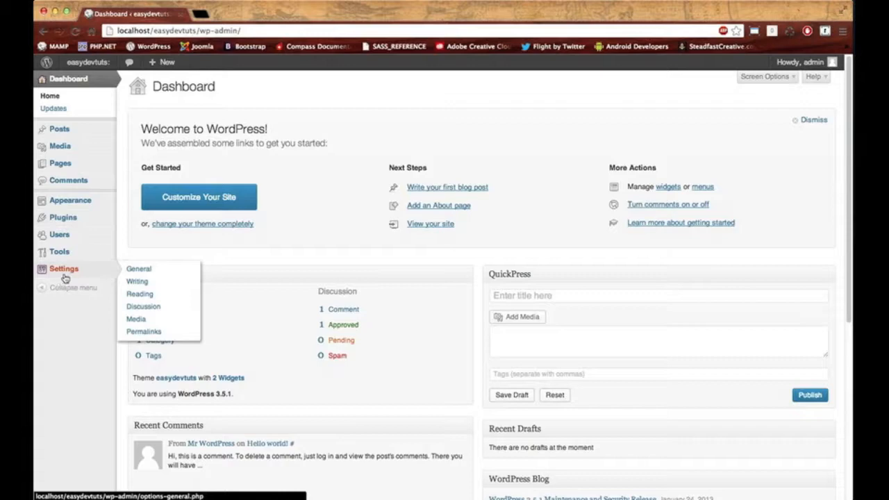
mouse_move(142, 308)
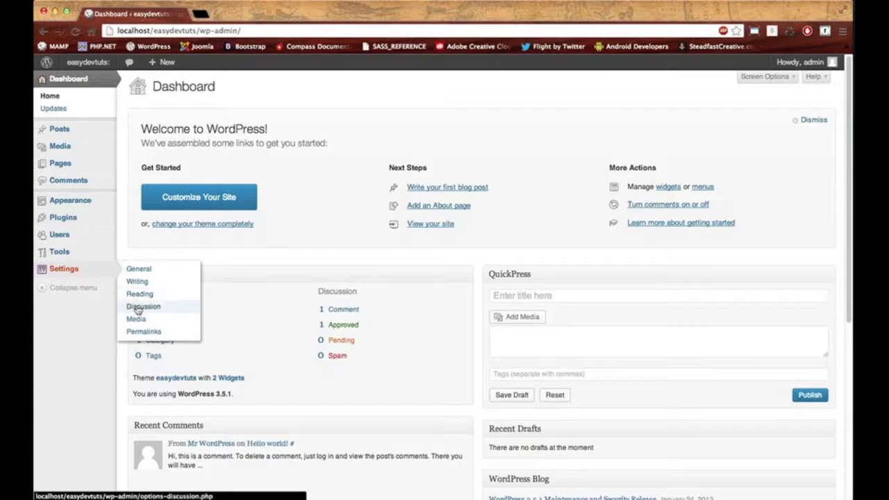
click(139, 294)
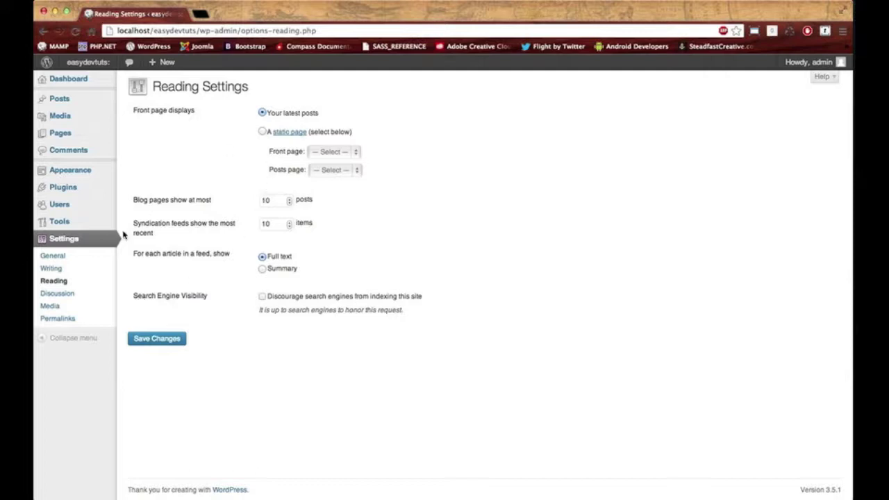
click(53, 256)
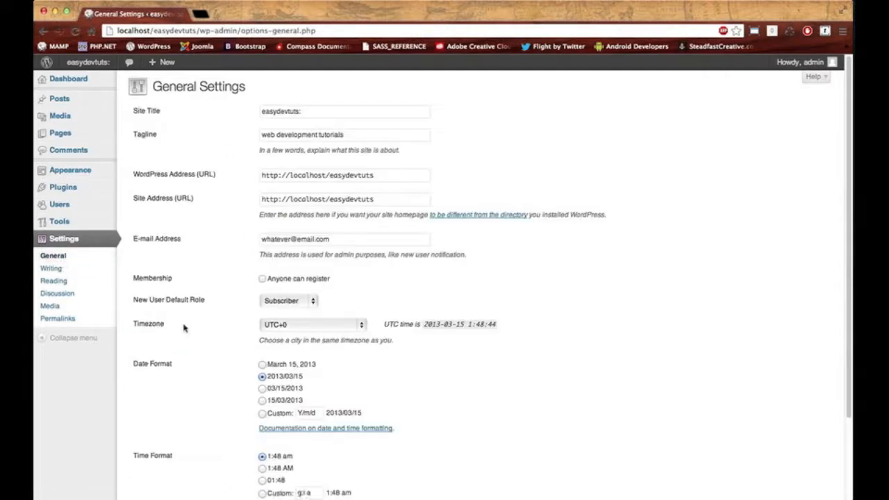
mouse_move(221, 391)
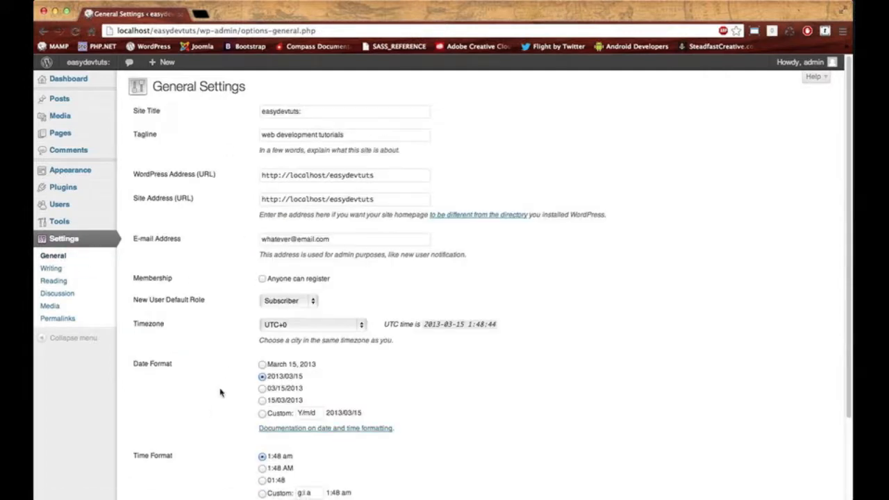
Choose the 03/15/2013 (m/d/Y) date format and save the changes
scroll(down, 3)
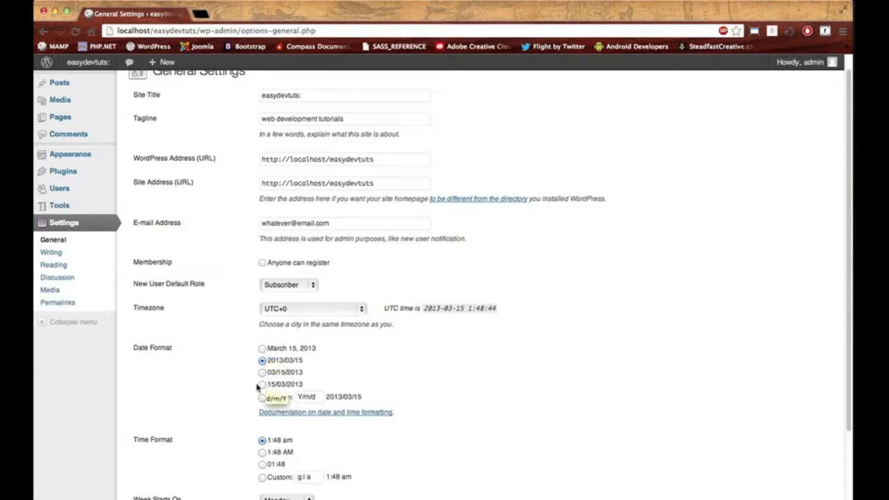
click(261, 372)
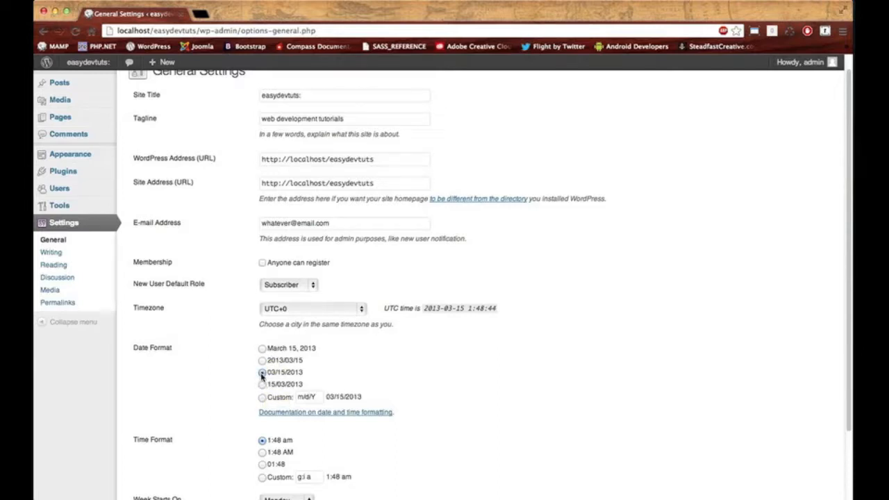
scroll(down, 3)
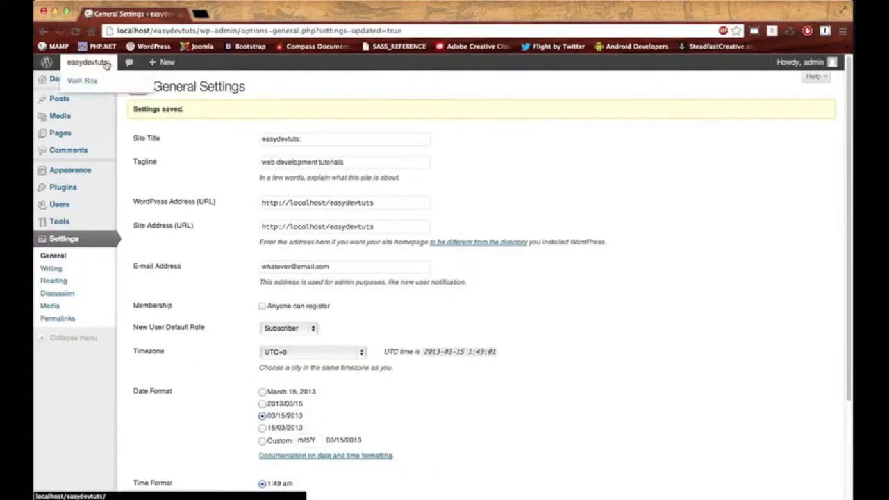
Visit the site front end and open the full Hello world! post to check its title, author and date
click(84, 81)
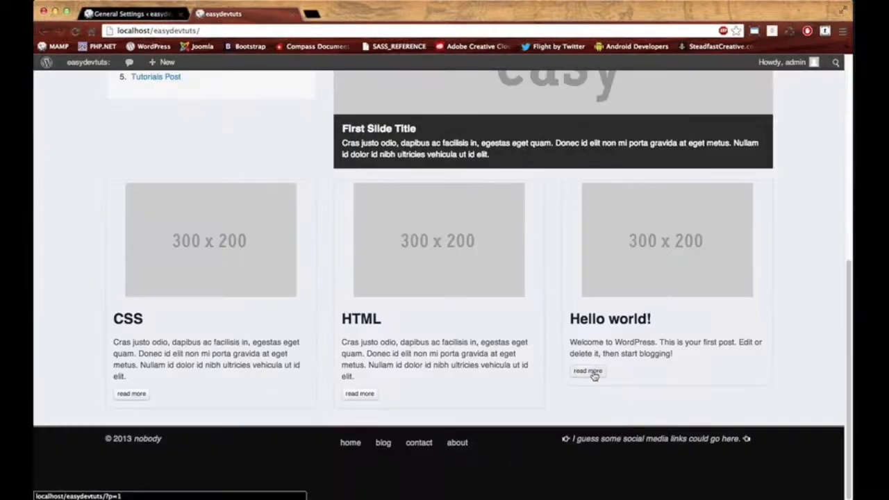
click(586, 370)
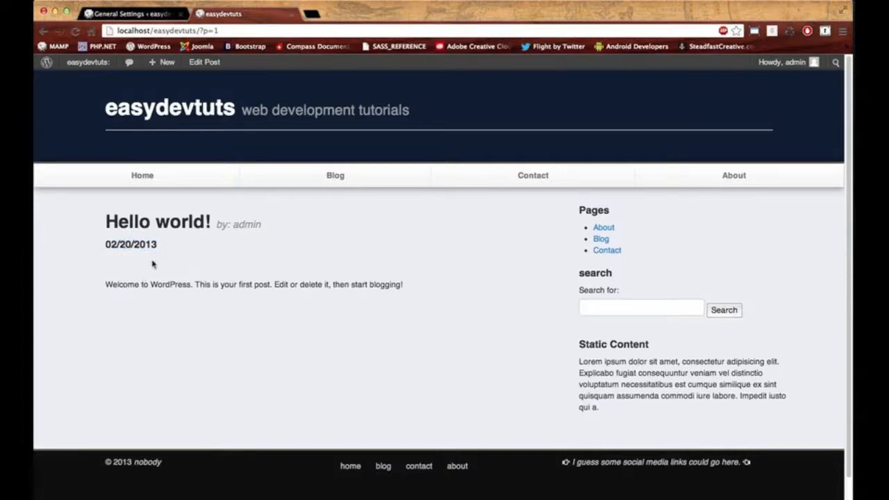
mouse_move(136, 299)
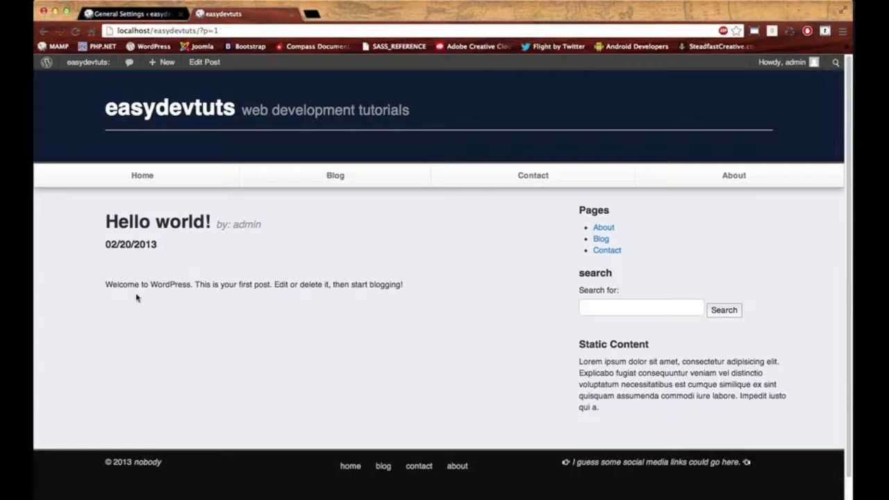
mouse_move(531, 347)
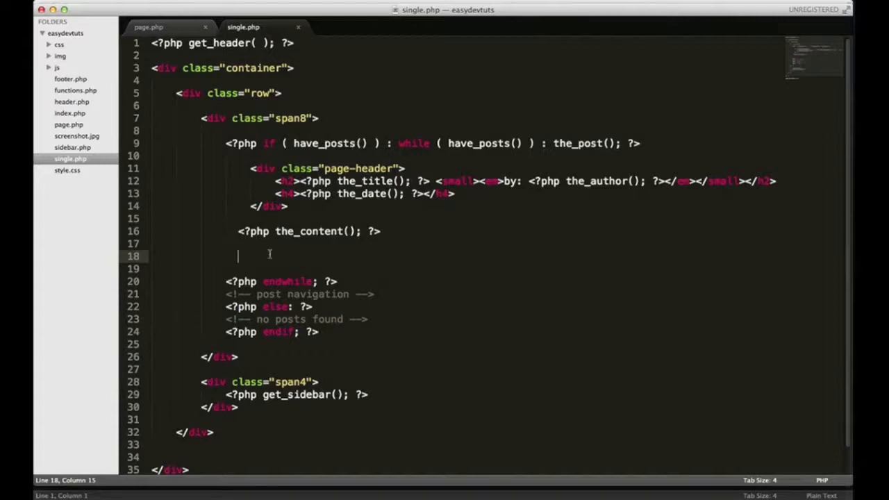
Add a comments_template() call below the post content, removing its placeholder arguments
text(php comme ?>)
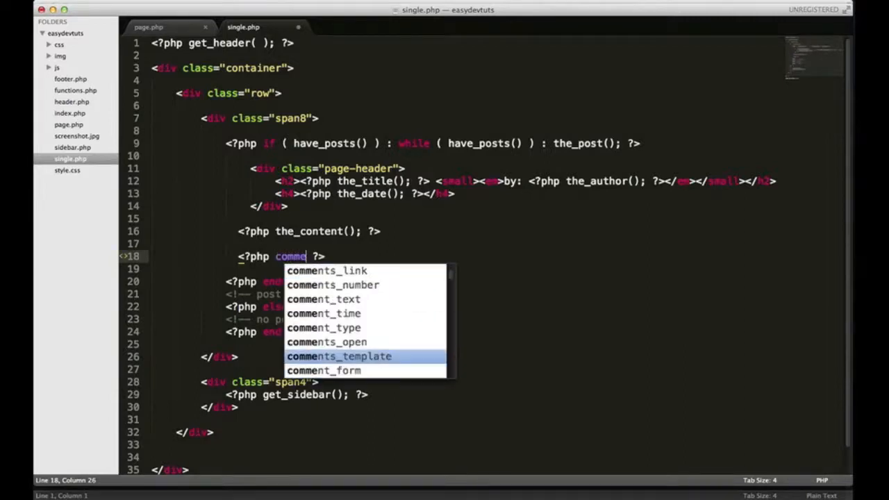
text(ts)
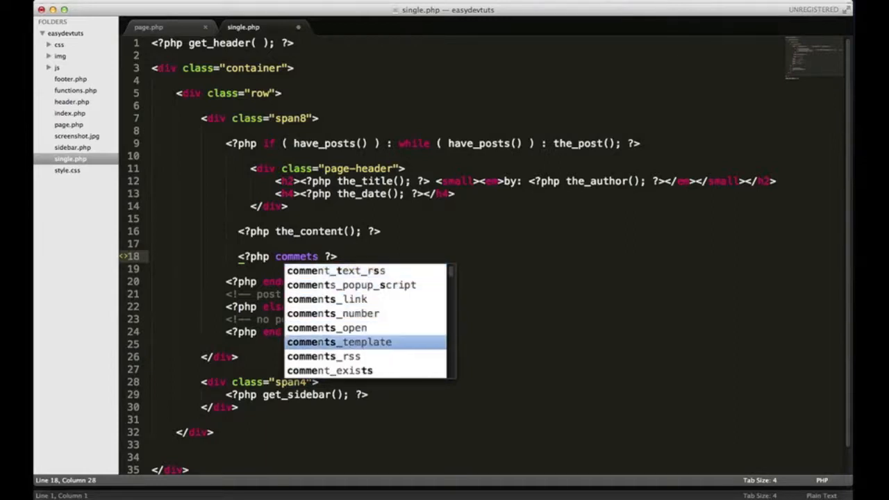
click(337, 342)
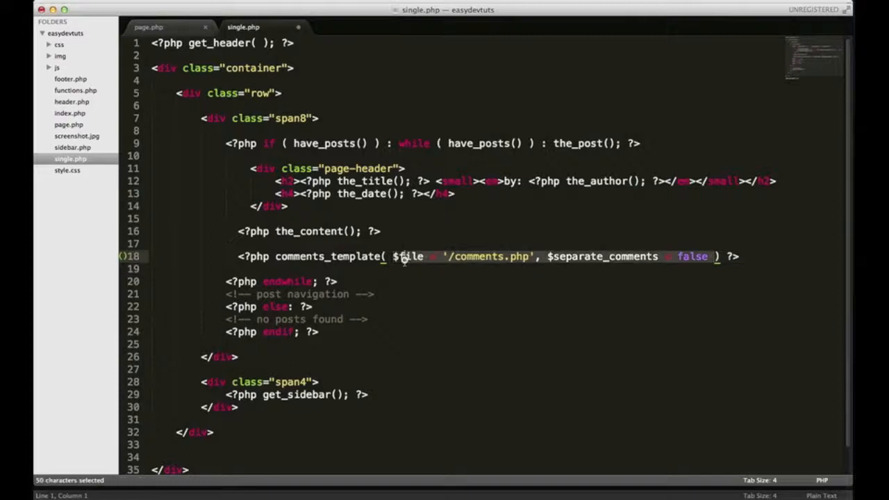
key(Delete)
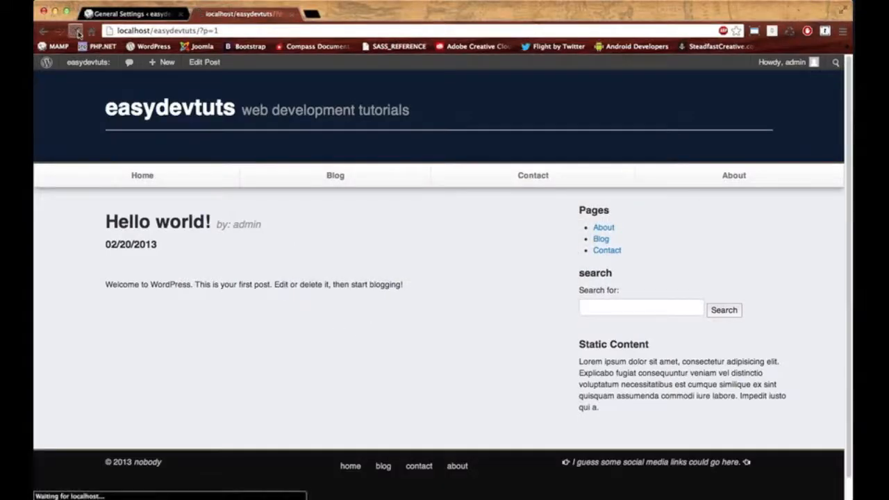
Reload the Hello world! post and scroll to the One Response comment thread and Leave a Reply form
click(75, 32)
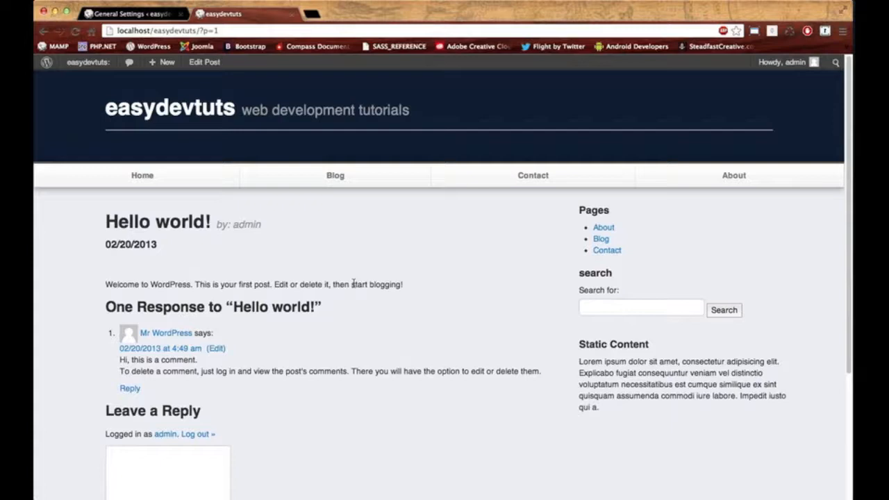
mouse_move(217, 356)
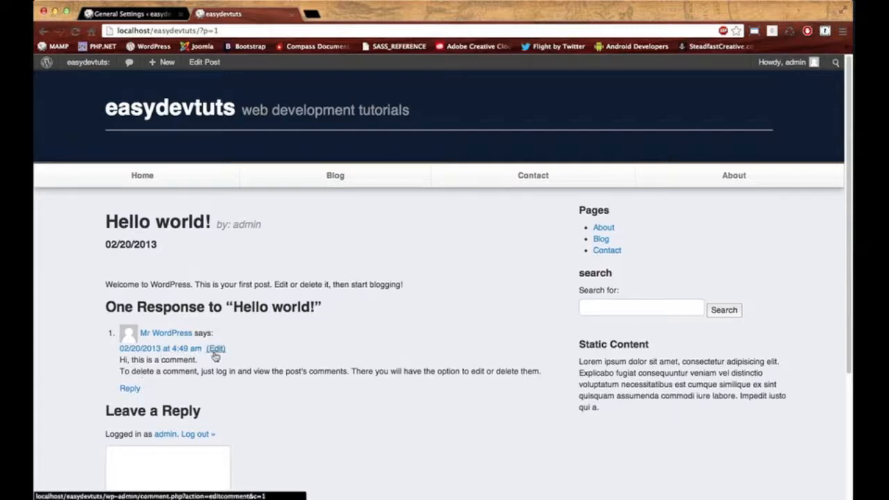
scroll(down, 3)
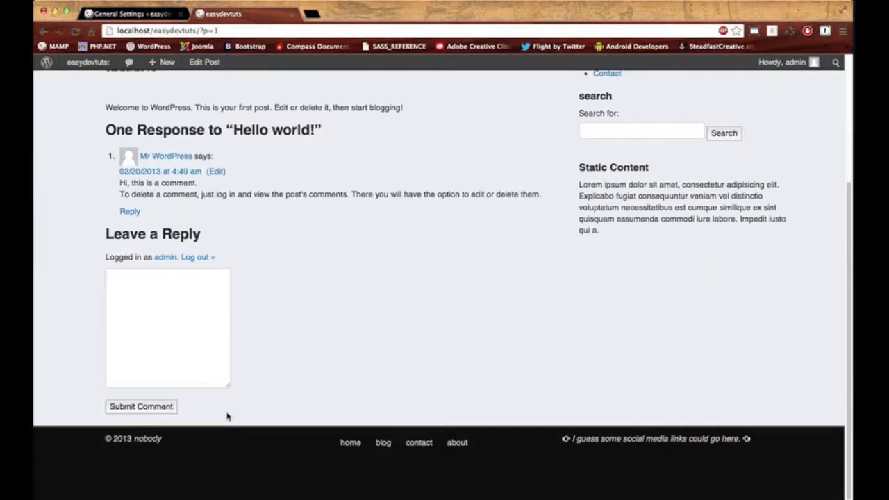
mouse_move(262, 297)
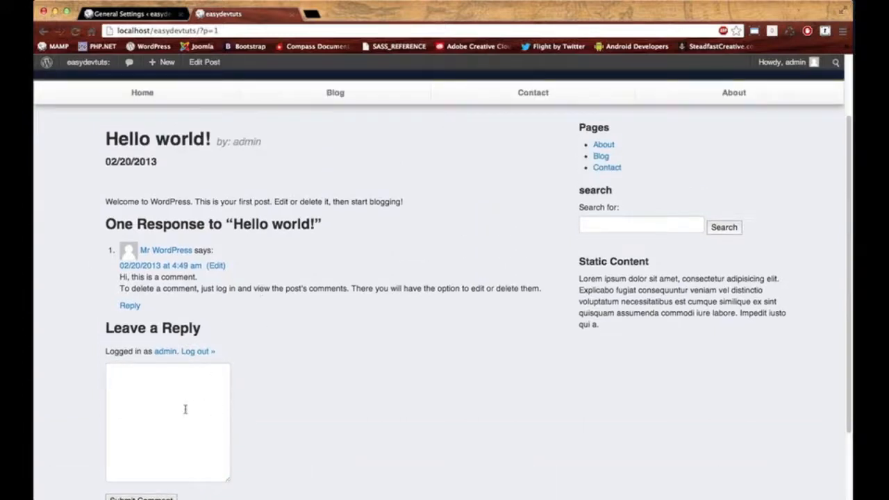
scroll(down, 3)
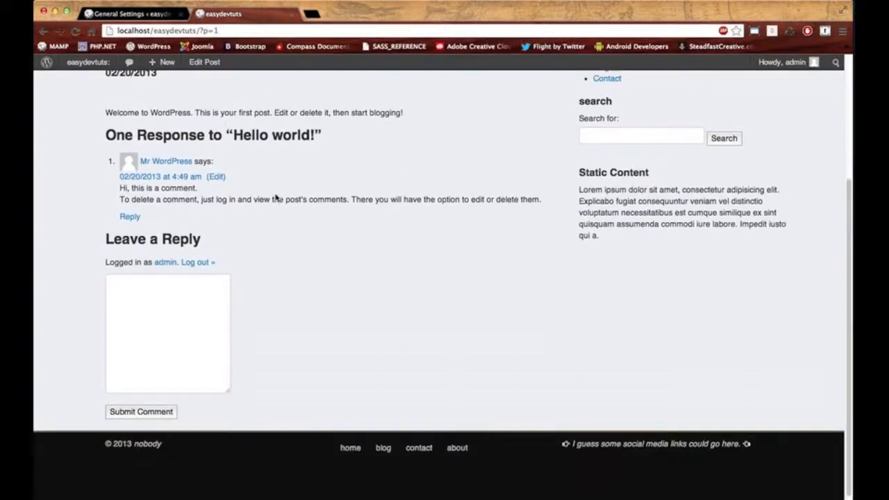
scroll(up, 3)
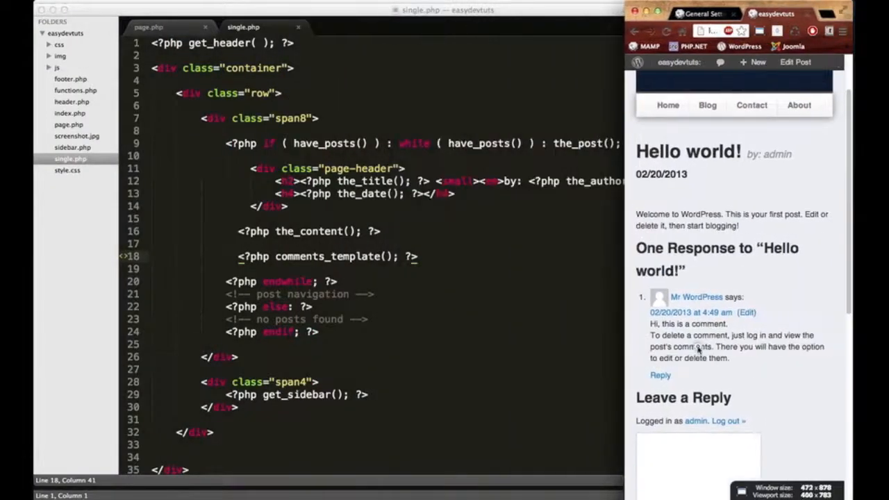
scroll(down, 3)
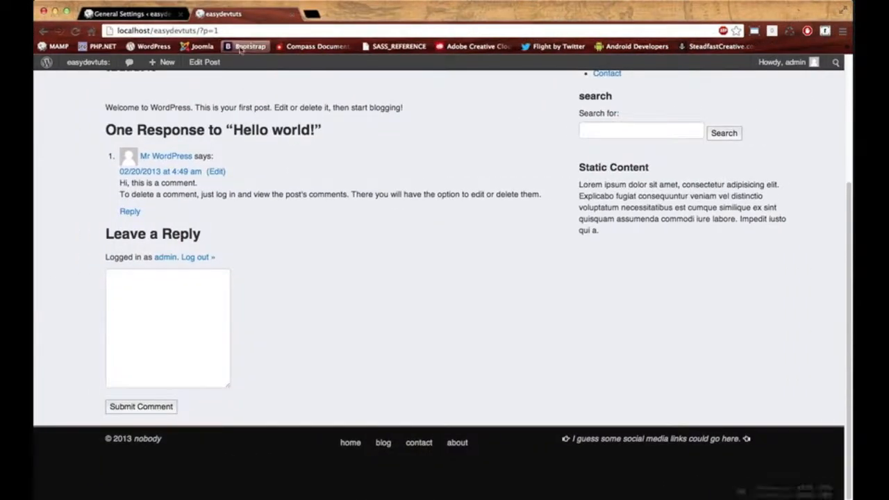
mouse_move(266, 314)
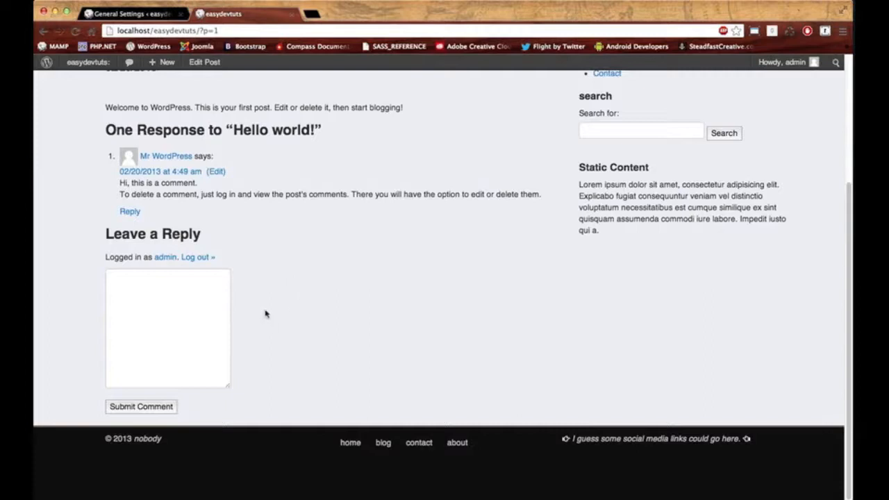
scroll(up, 3)
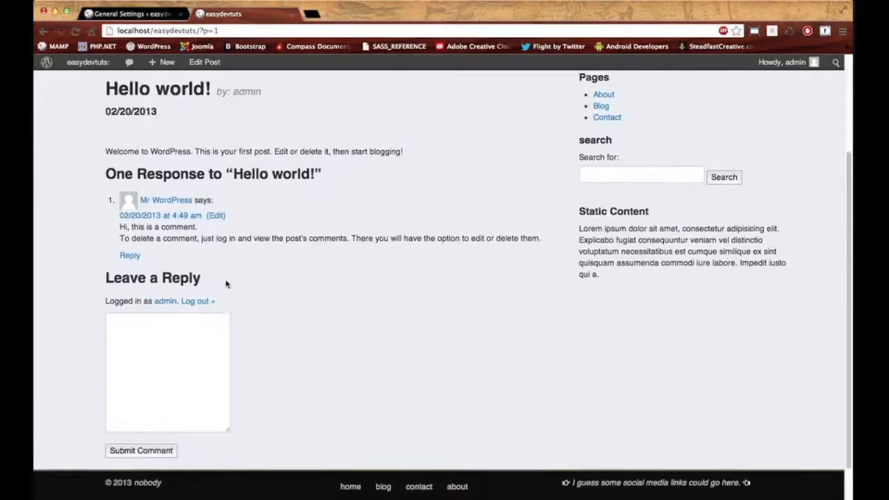
scroll(up, 3)
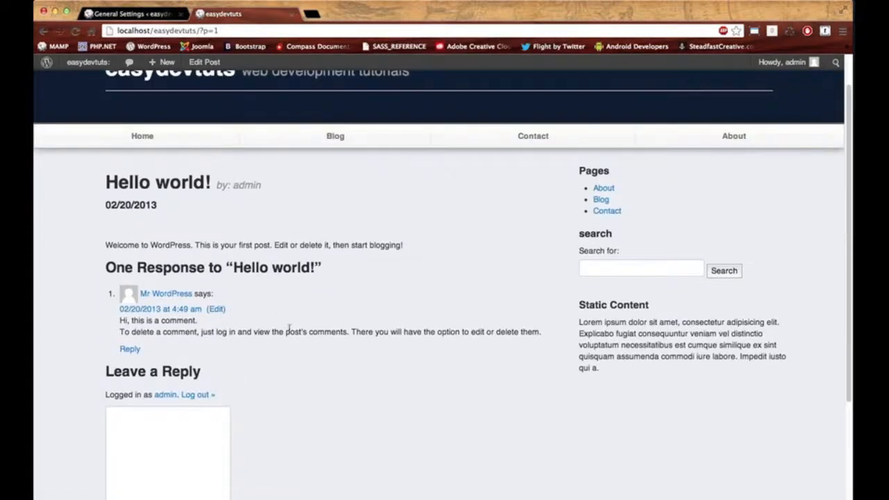
mouse_move(305, 329)
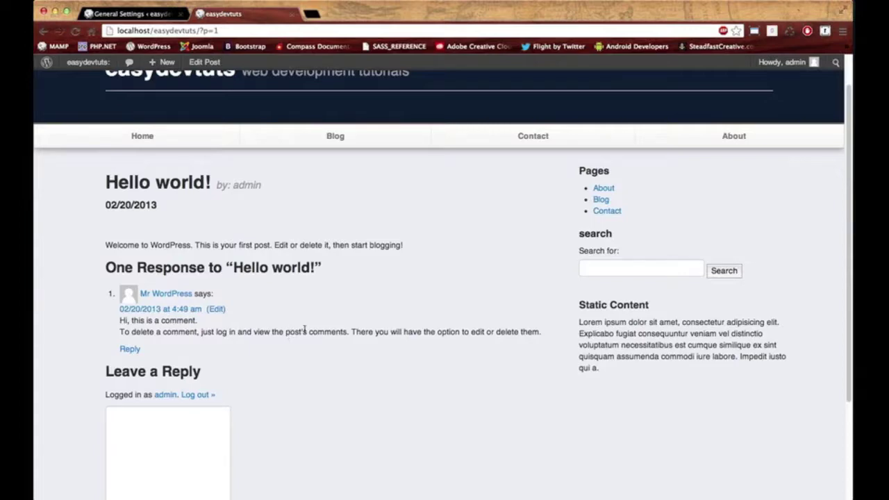
mouse_move(275, 401)
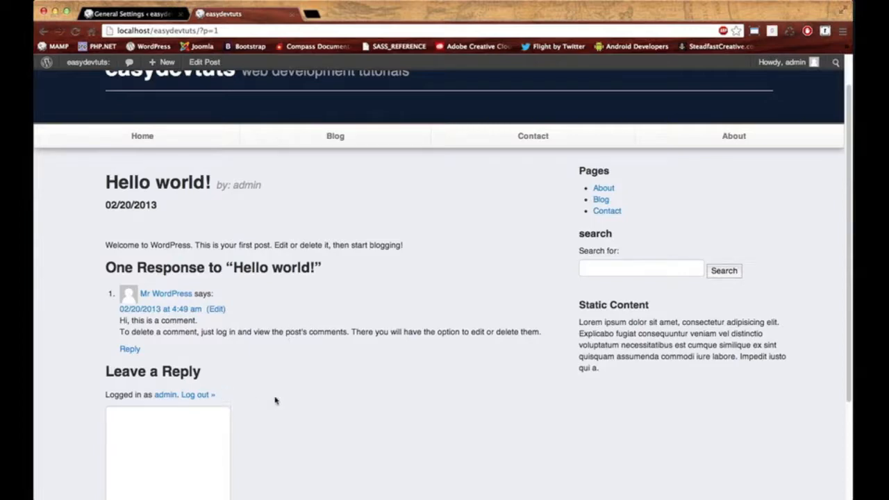
scroll(up, 3)
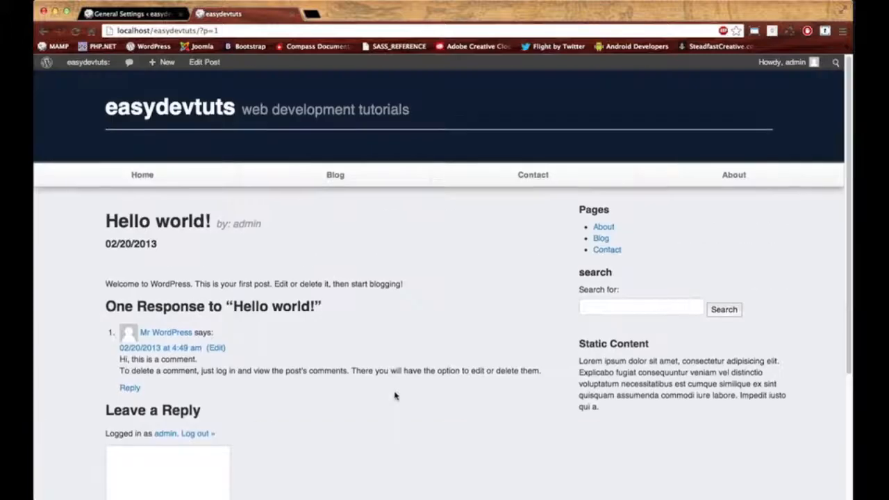